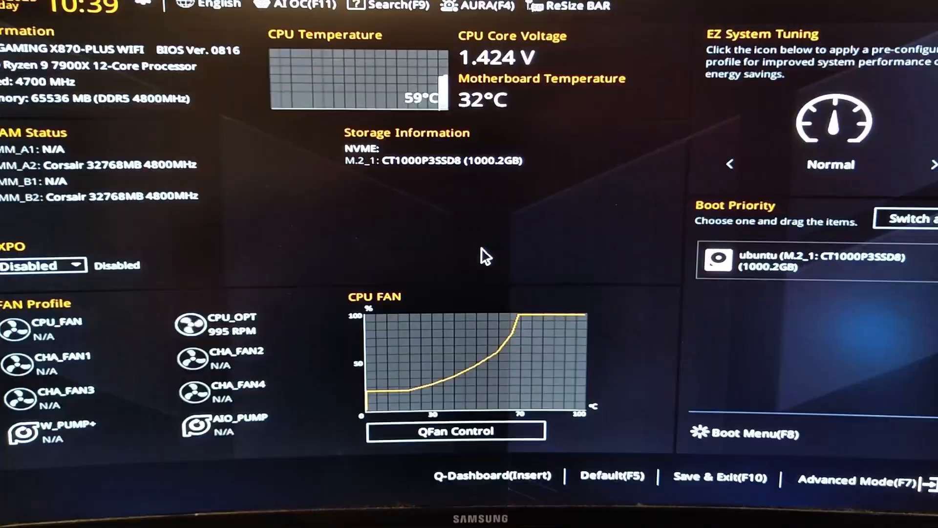
Confirm SVM Mode is enabled under Advanced > CPU Configuration, then review the Ai Tweaker overclocking options
left_click(847, 479)
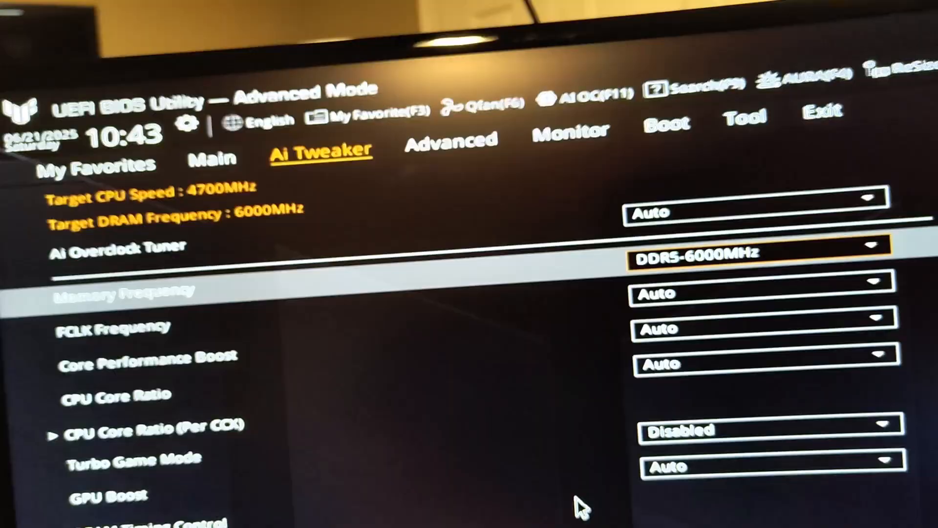
left_click(446, 122)
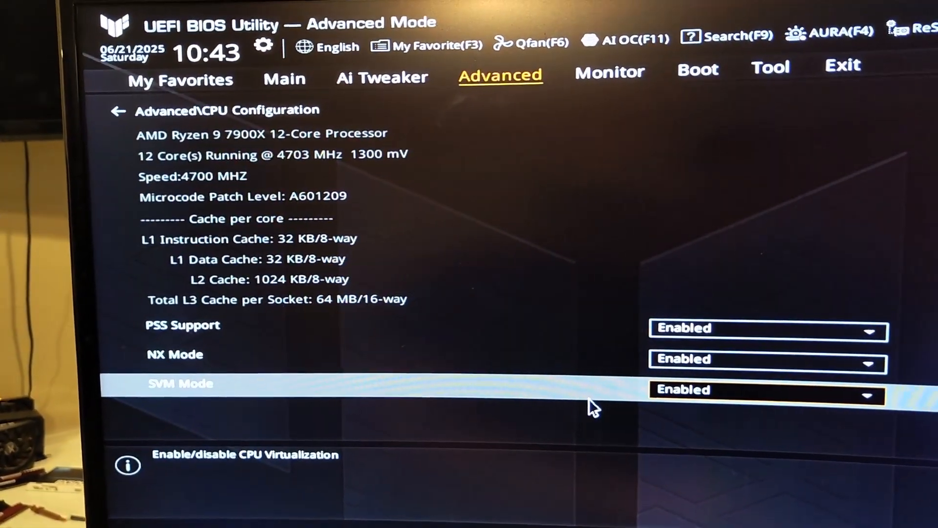
left_click(382, 77)
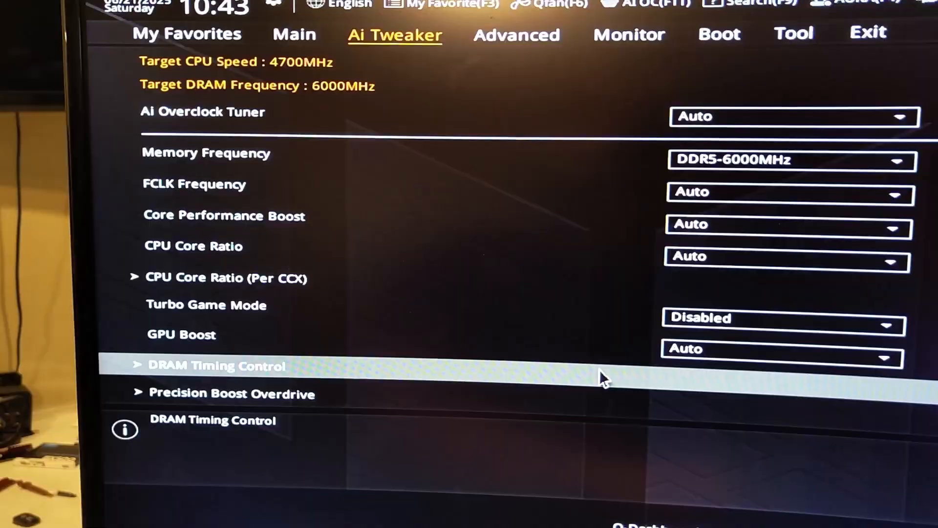
scroll("down", 3)
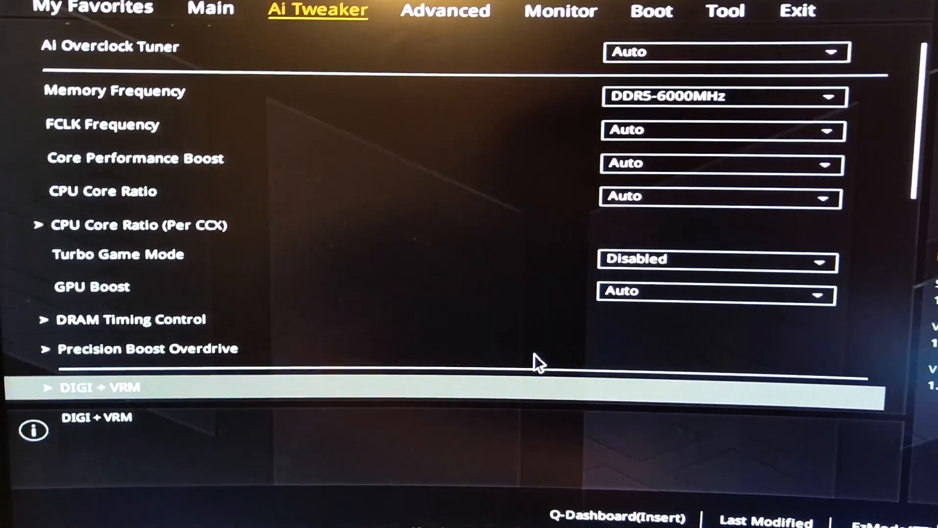
scroll("down", 3)
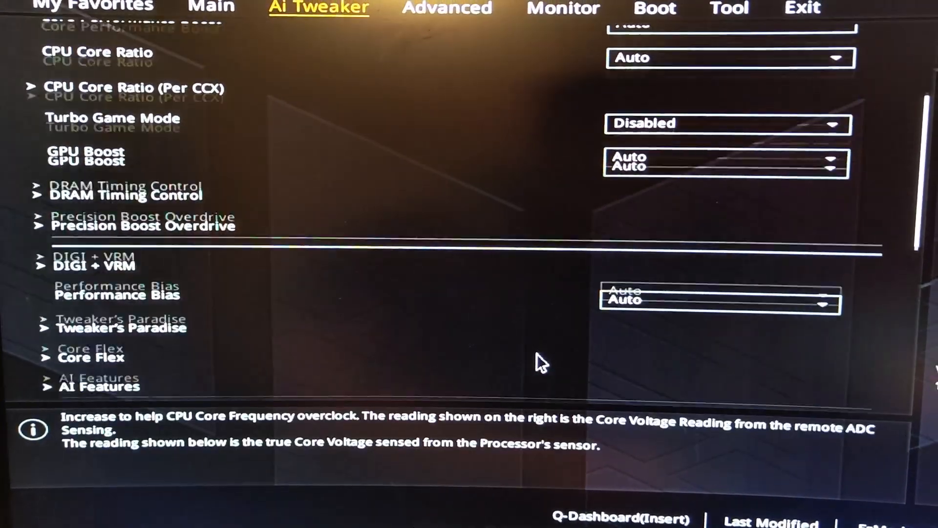
scroll("down", 3)
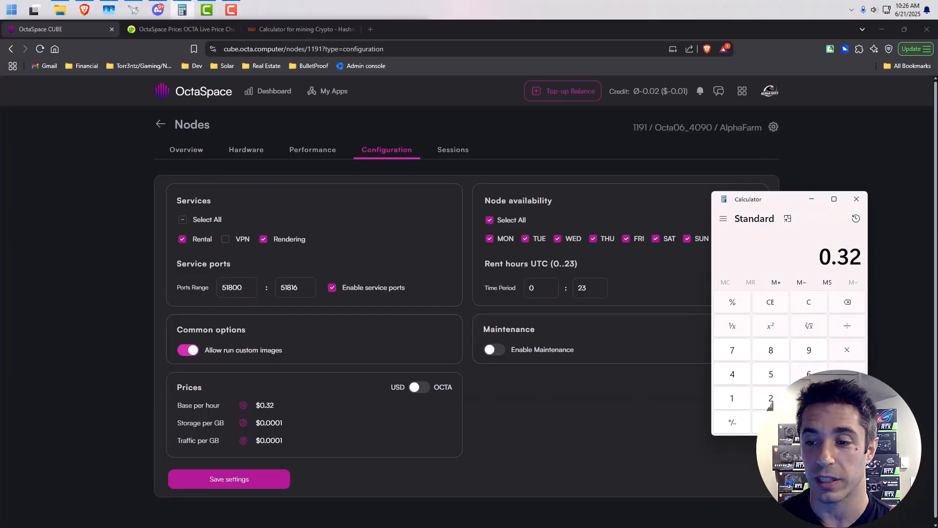
Compute the daily earnings 0.32 × 24 = 7.68
left_click(770, 398)
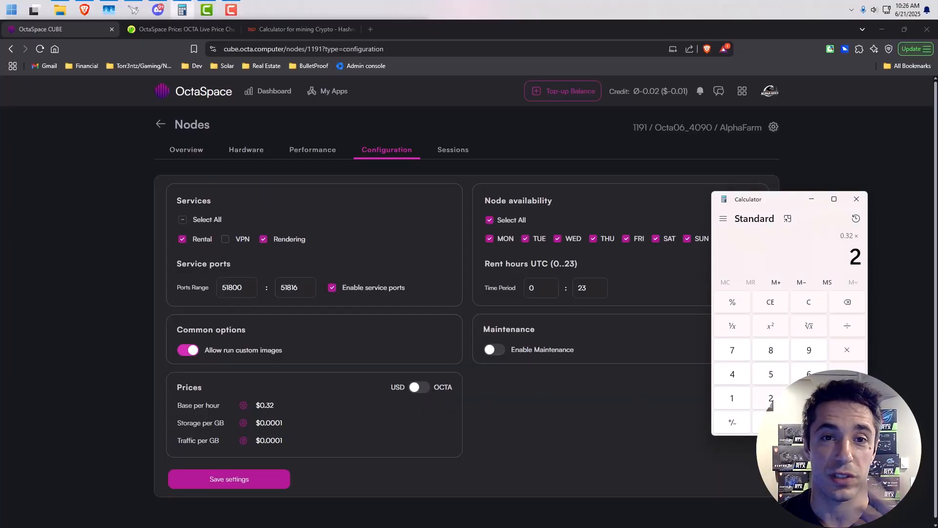
left_click(731, 374)
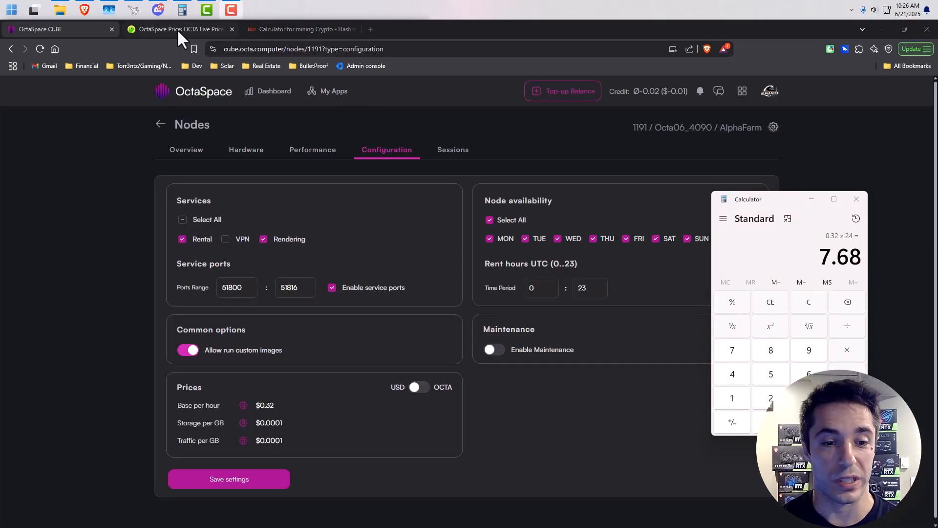
mouse_move(178, 29)
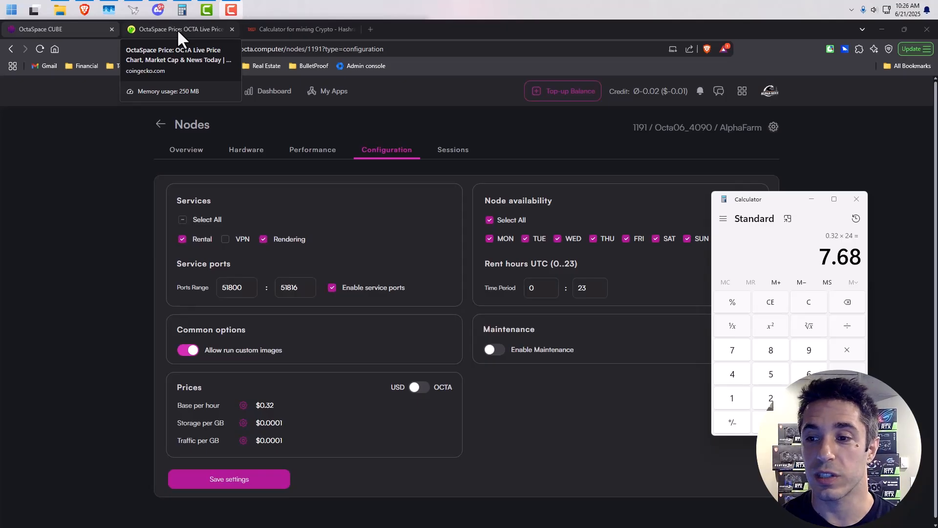
Convert $7.68 to about 24.71 OCTA in the CoinGecko converter, then bring up the Hashrate.no calculator
left_click(177, 28)
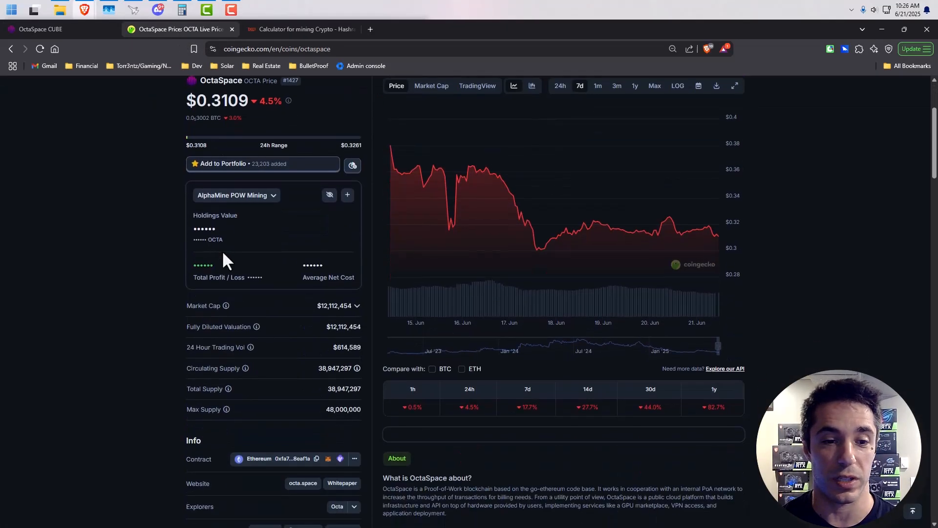
scroll("down", 3)
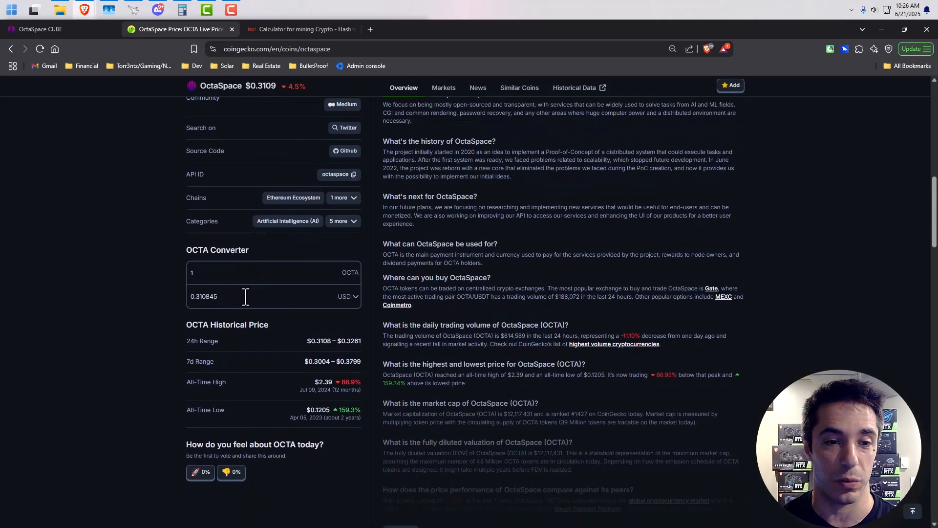
type("7.68")
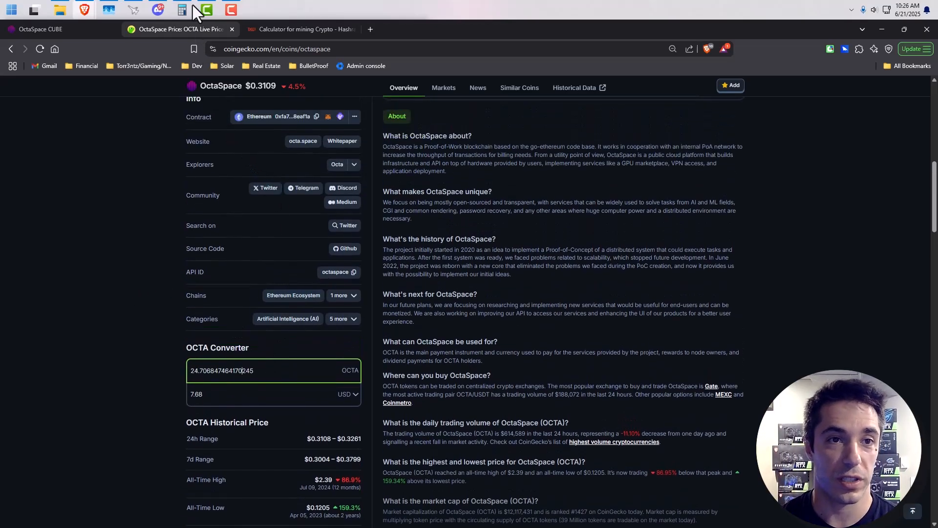
left_click(181, 10)
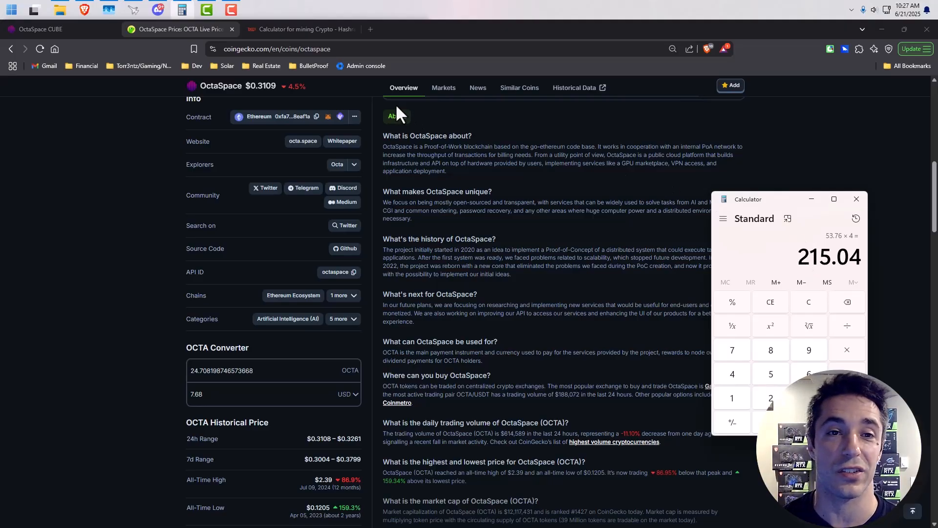
left_click(298, 28)
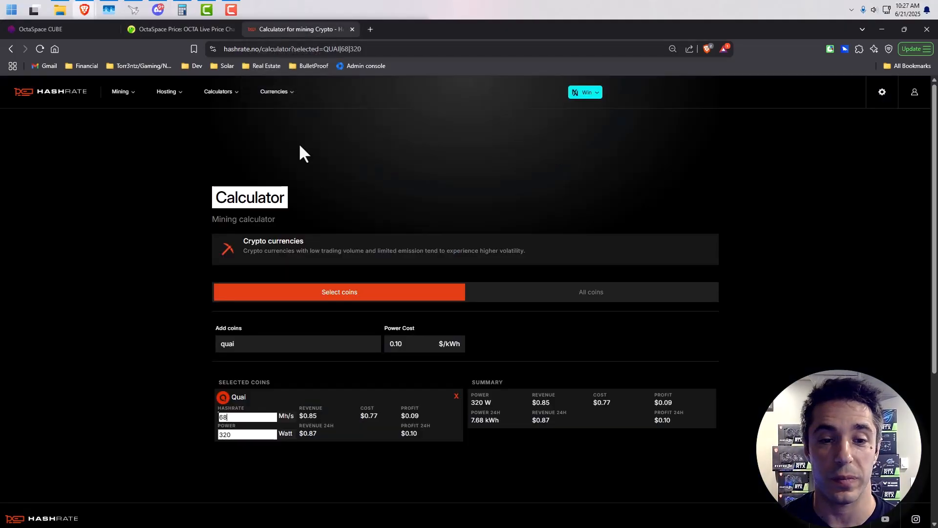
Set power cost to 0.13 $/kWh and power to 500 W with no hashrate, giving $1.56 daily cost
left_click(296, 343)
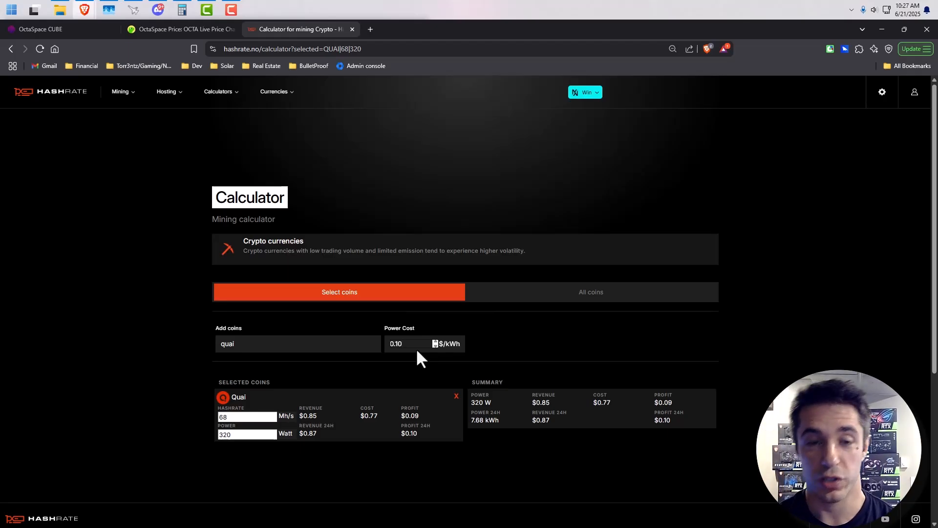
left_click(407, 343)
type("0.13")
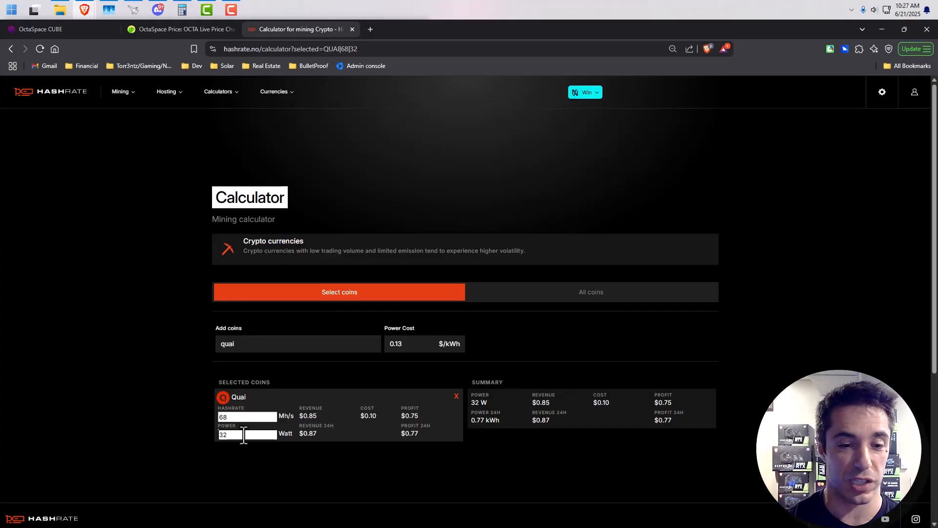
type("400")
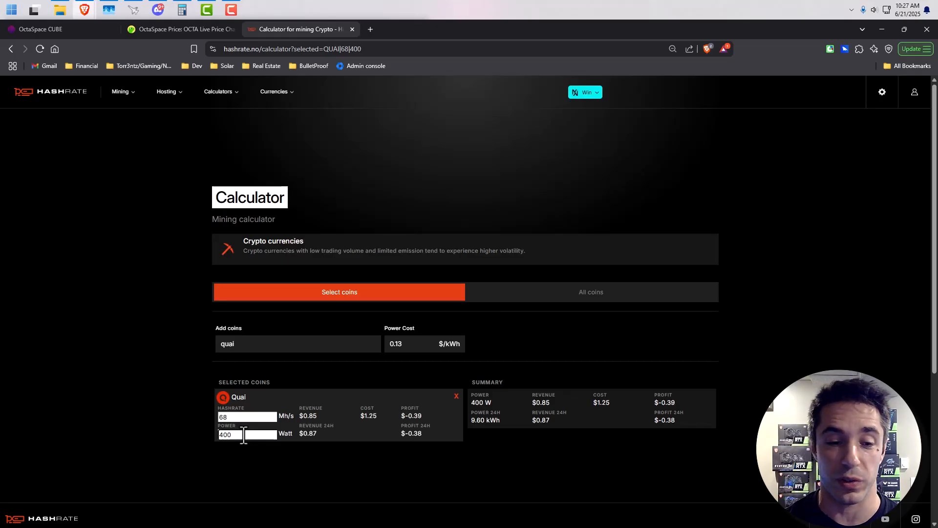
mouse_move(448, 445)
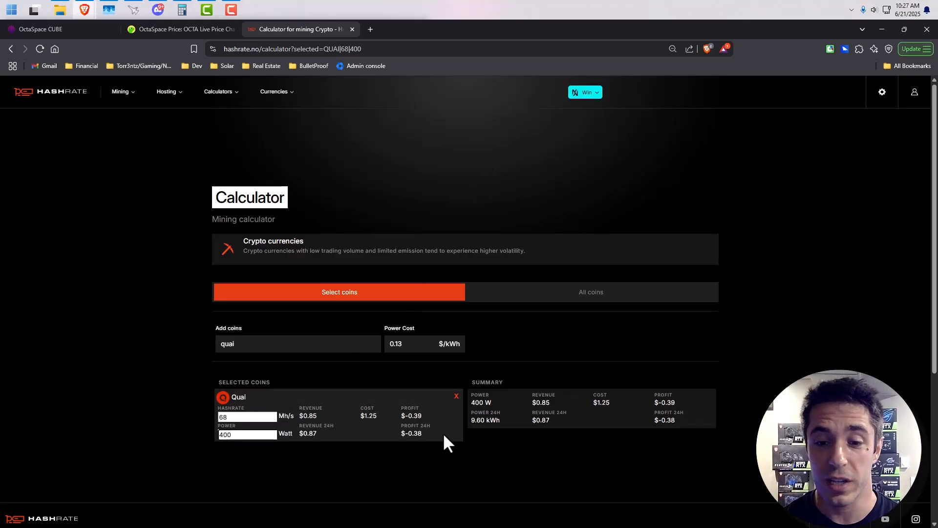
triple_click(247, 434)
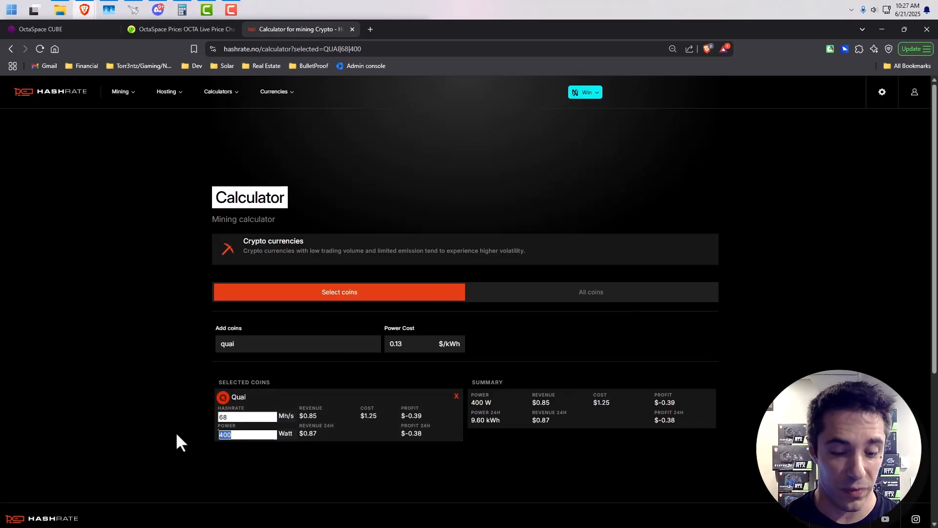
type("500")
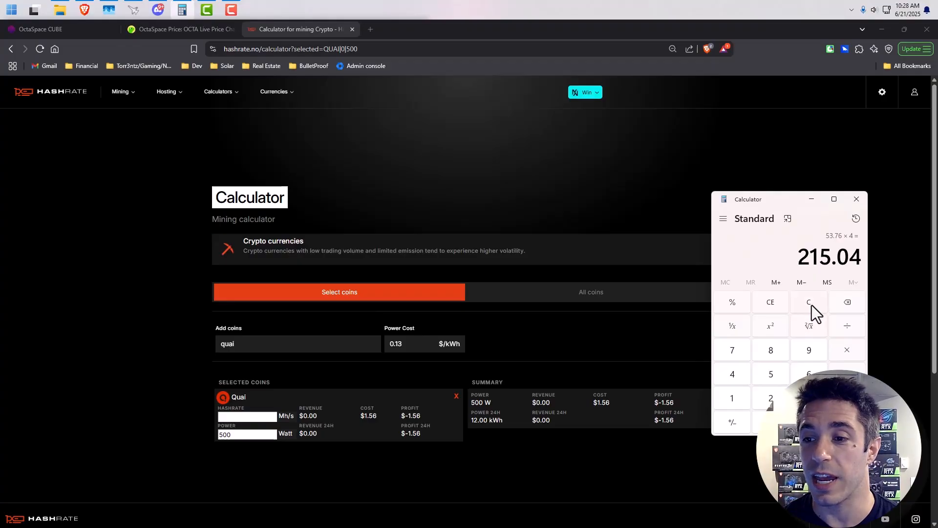
Compute 7.68 − 1.56 = 6.12 net daily and 6.12 × 30 = 183.6 monthly profit
left_click(856, 218)
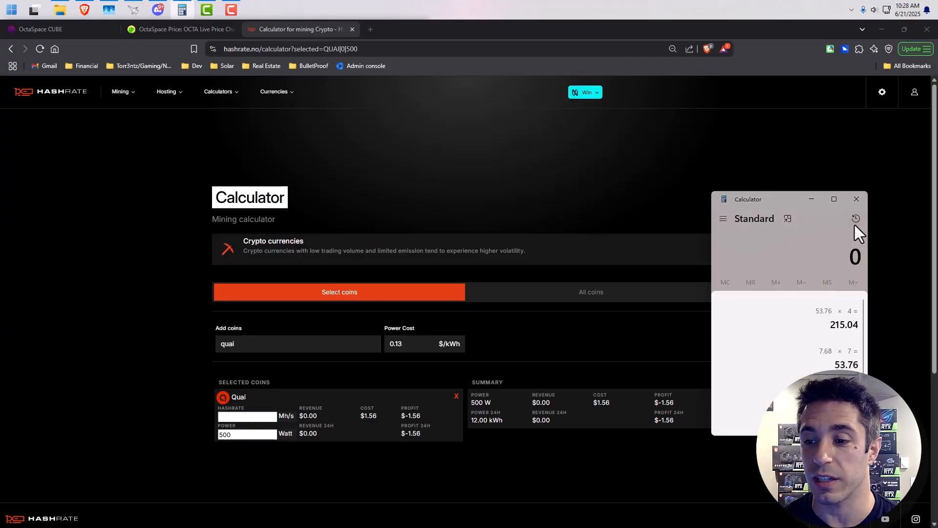
left_click(733, 350)
type("7.68")
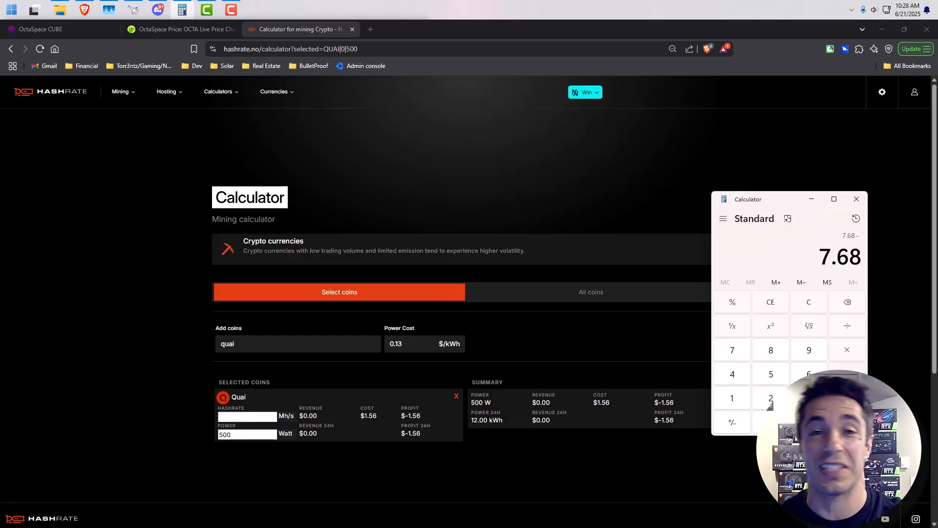
mouse_move(828, 359)
type(" 1.56 =")
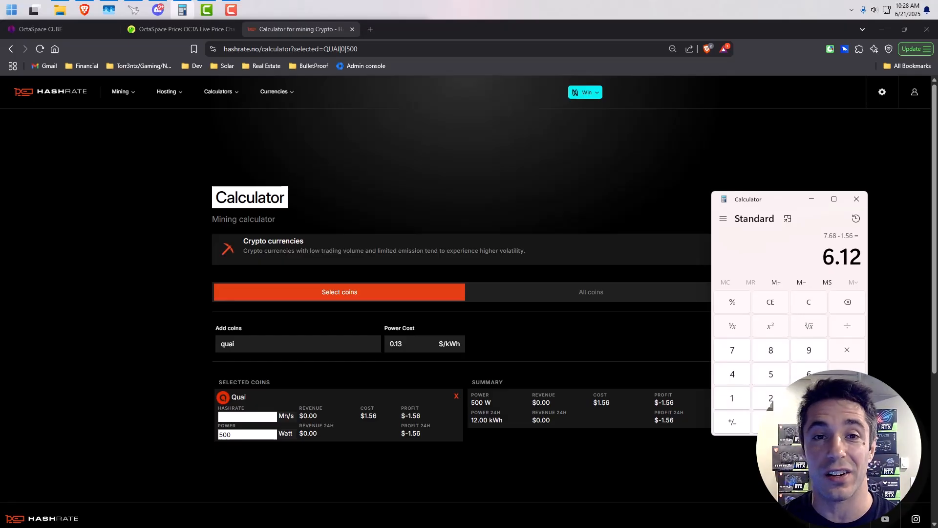
left_click(847, 350)
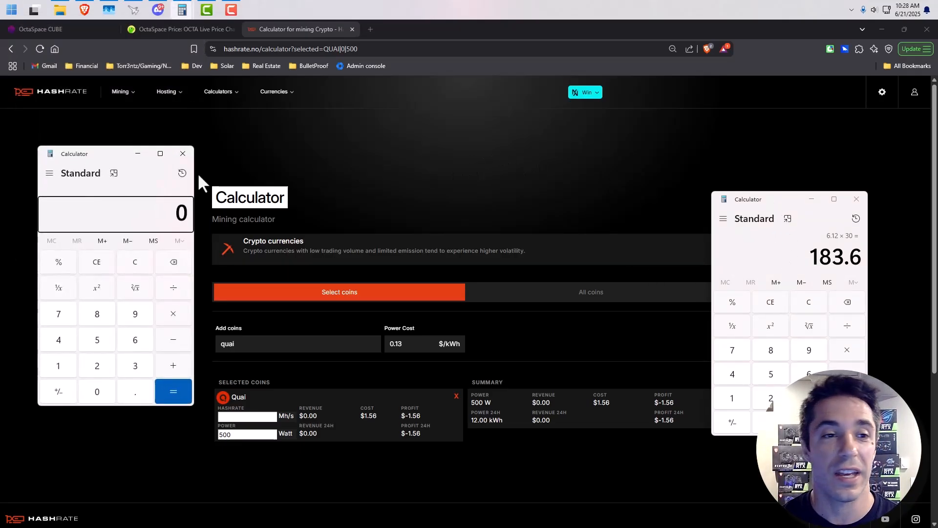
In the second calculator, compute 2350 ÷ 183 ≈ 12.84 months payback
left_click_drag(75, 154, 511, 113)
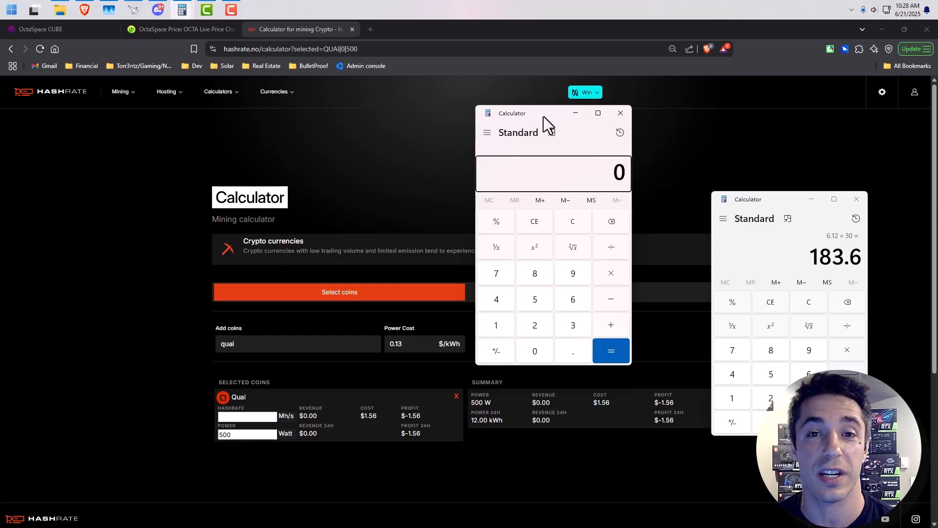
left_click(535, 325)
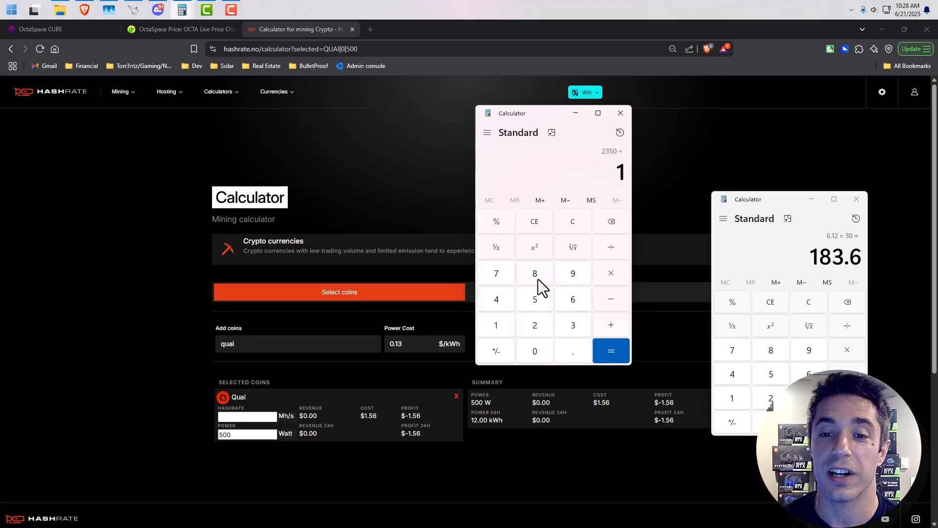
left_click(610, 351)
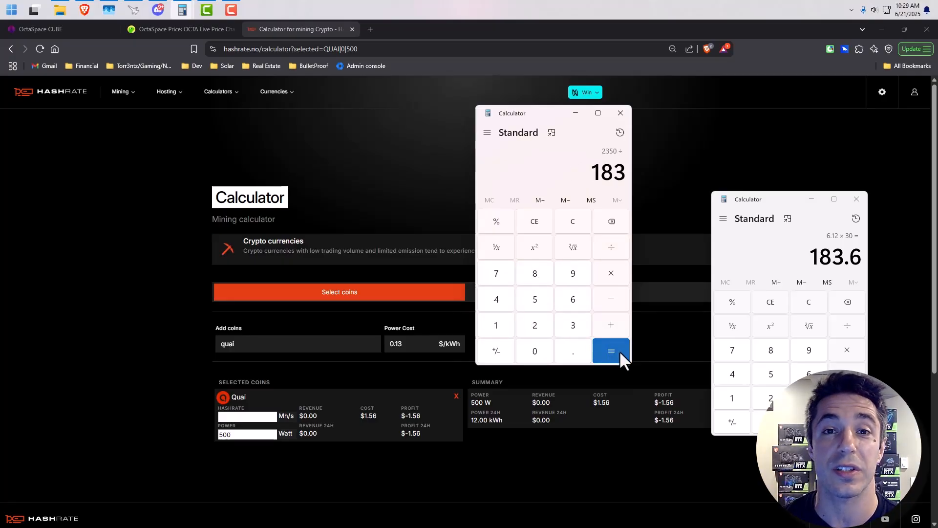
left_click(610, 351)
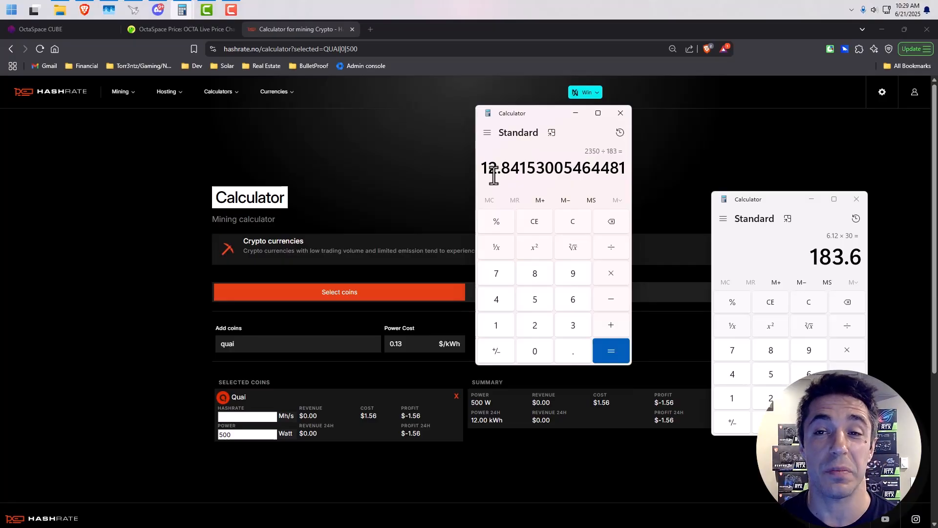
left_click_drag(511, 113, 522, 119)
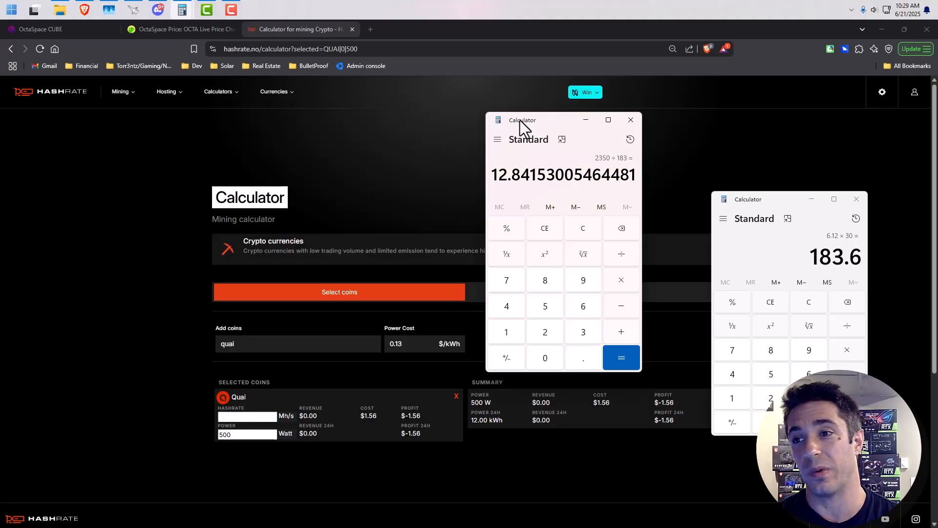
mouse_move(406, 99)
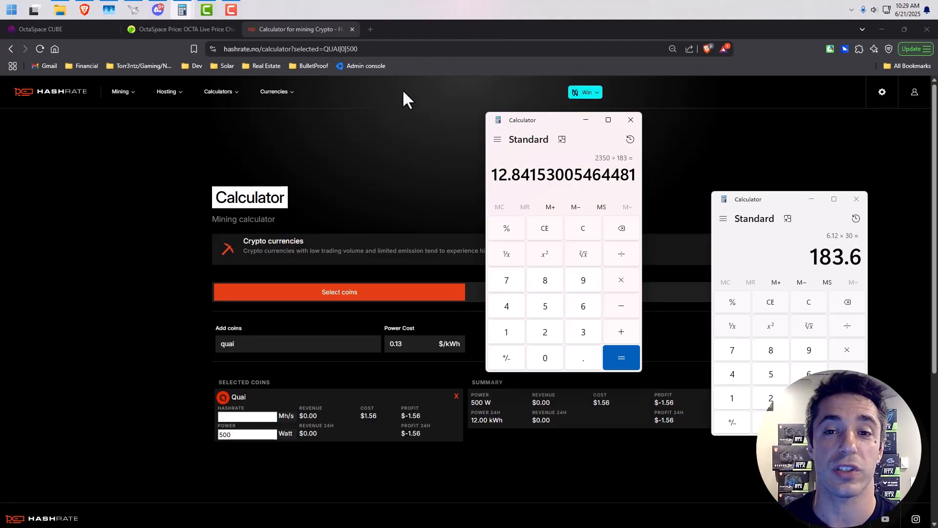